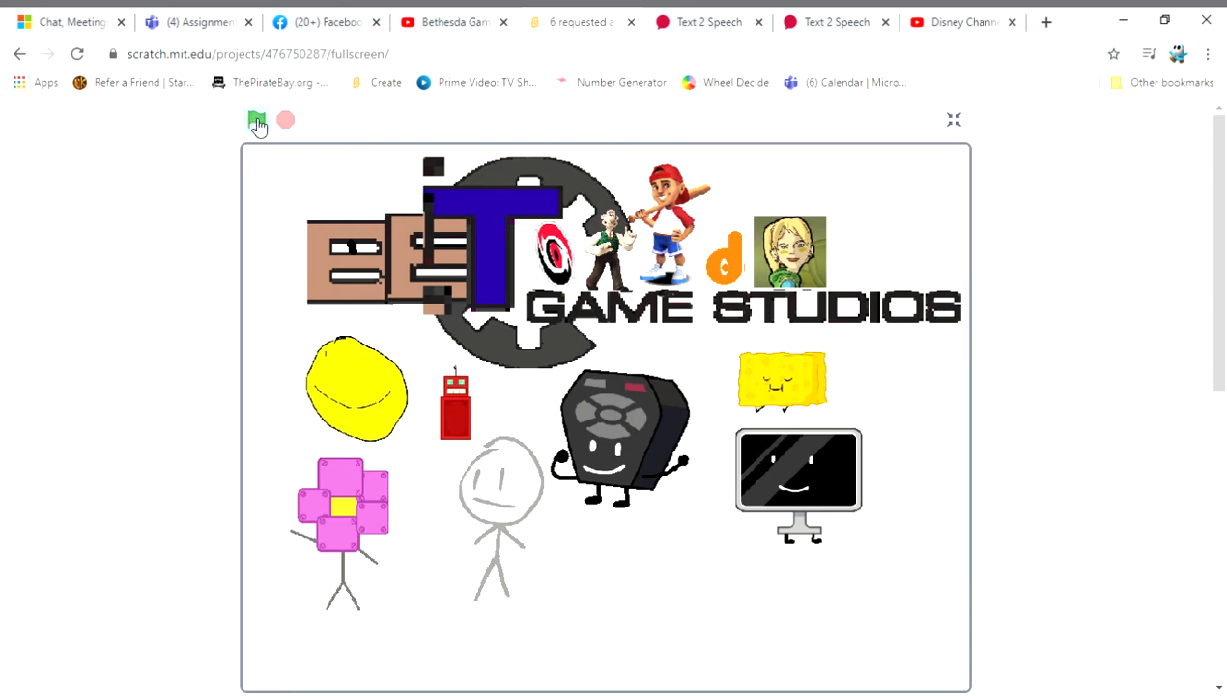
Run the fullscreen logo blooper project with its lineup of cartoon characters
click(256, 119)
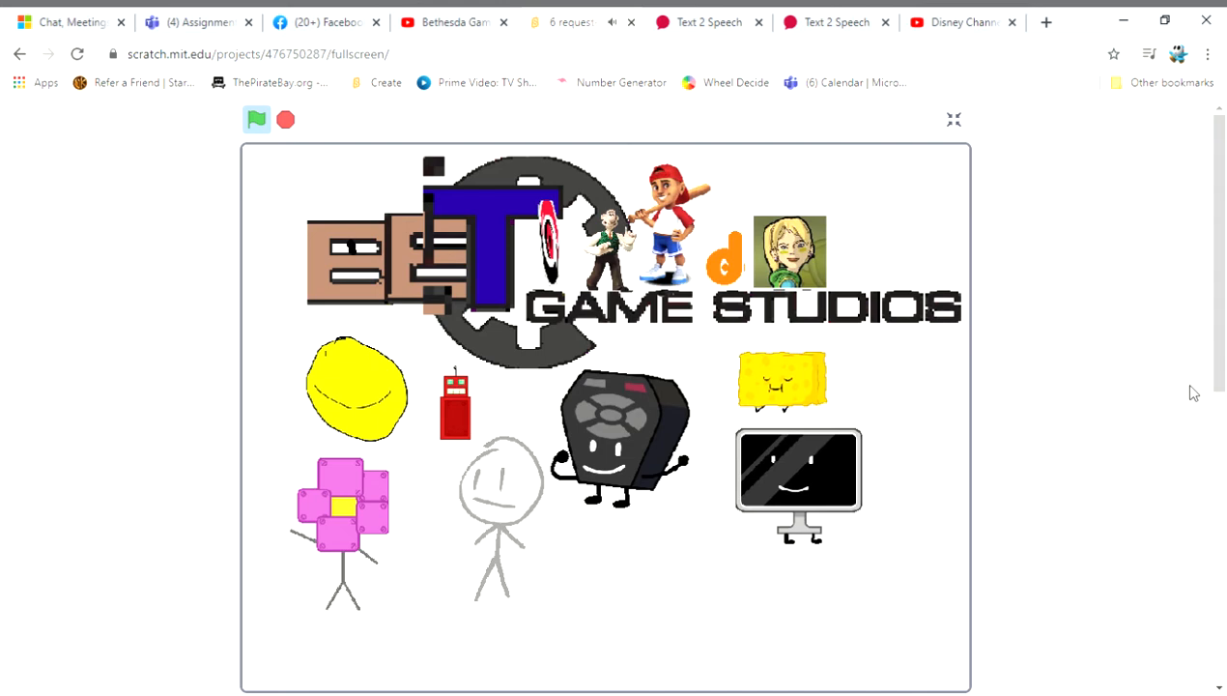
mouse_move(1143, 379)
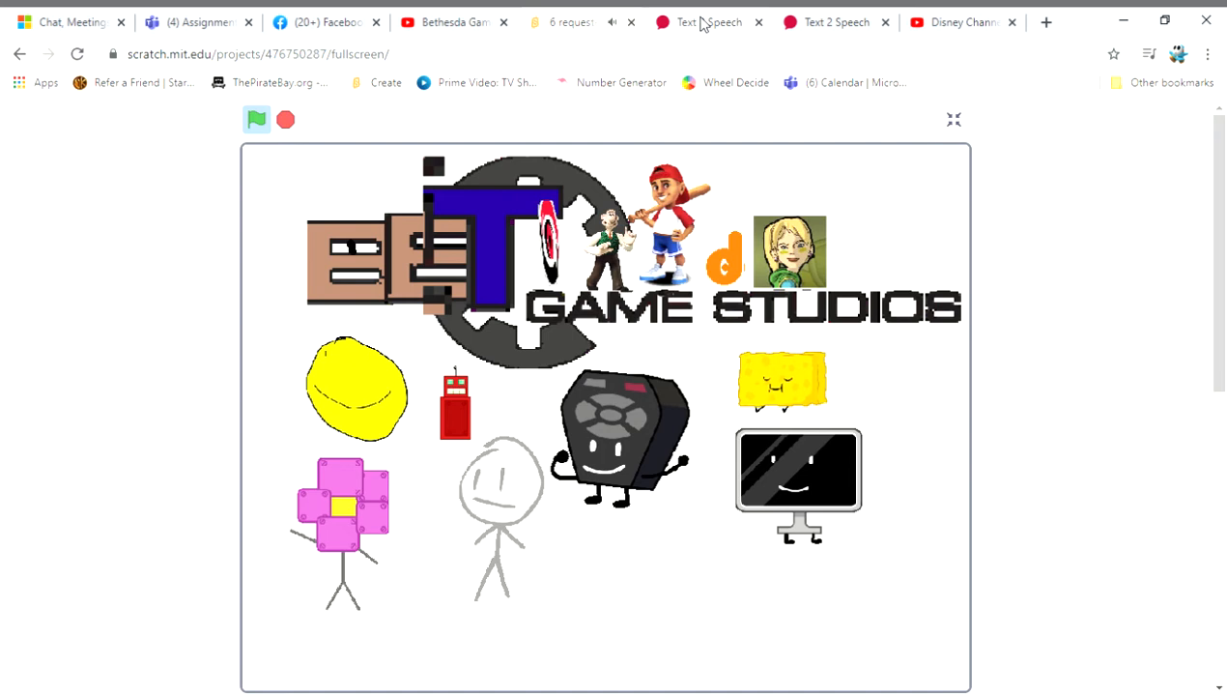
Close the Text 2 Speech and Disney Channel pages and restart the project to the Carolco logo
click(256, 119)
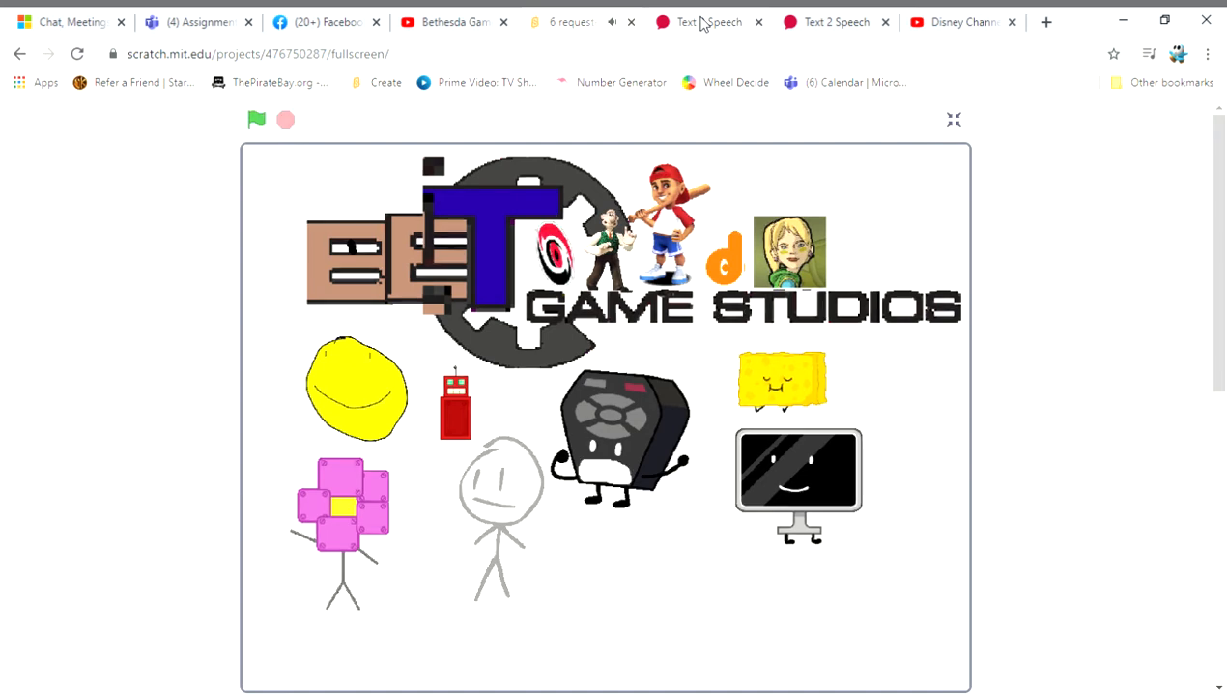
click(710, 21)
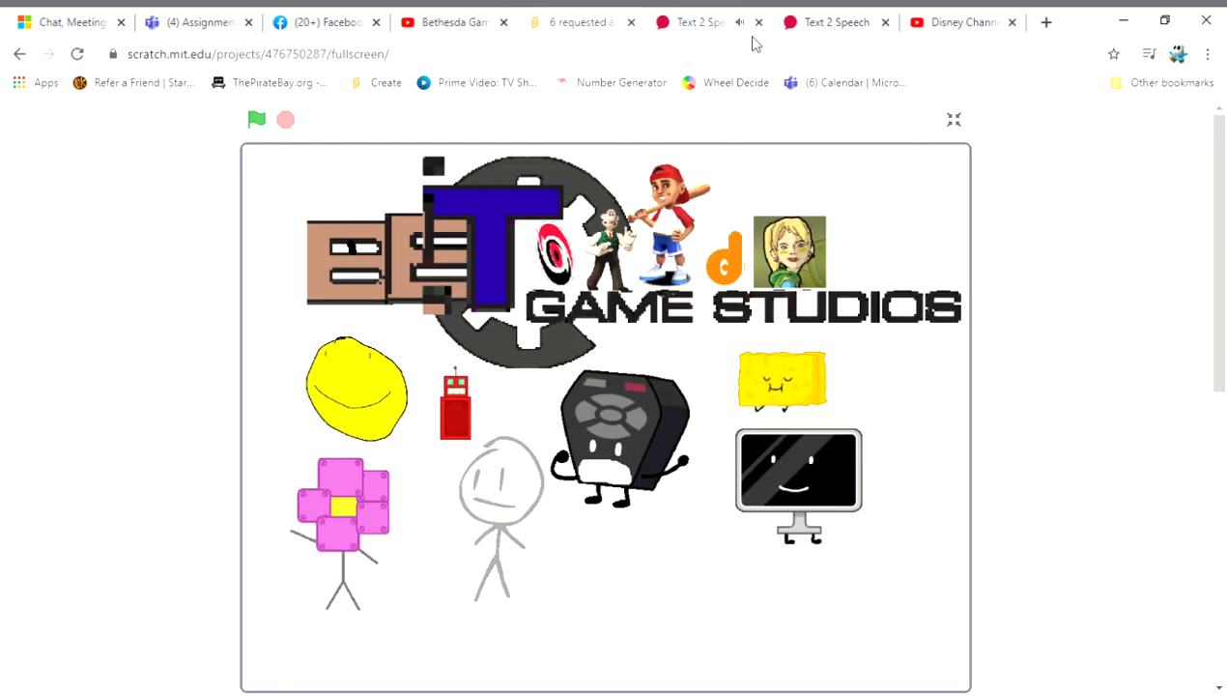
mouse_move(503, 124)
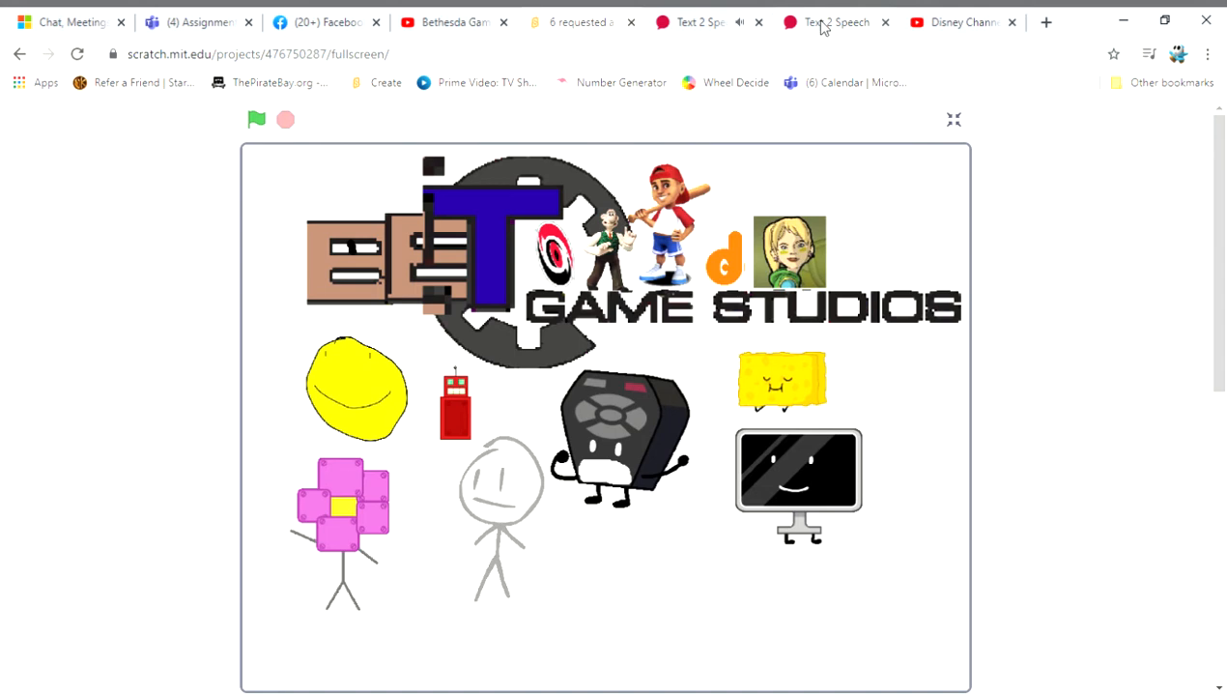
click(256, 119)
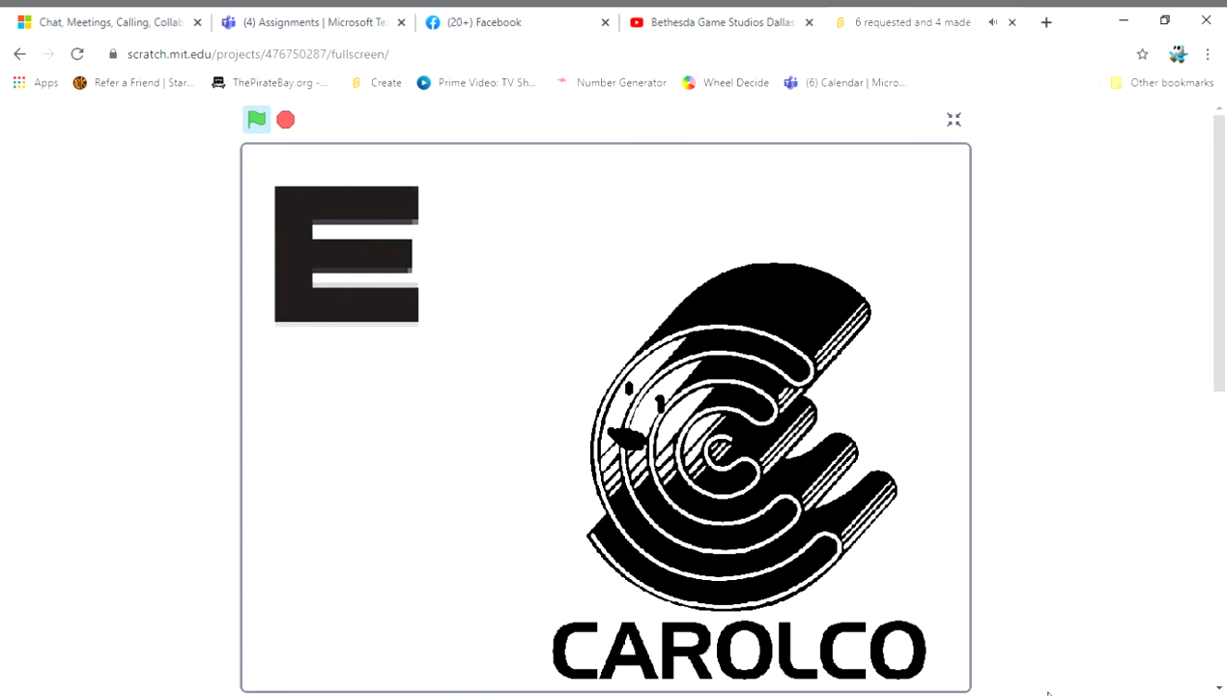
mouse_move(670, 125)
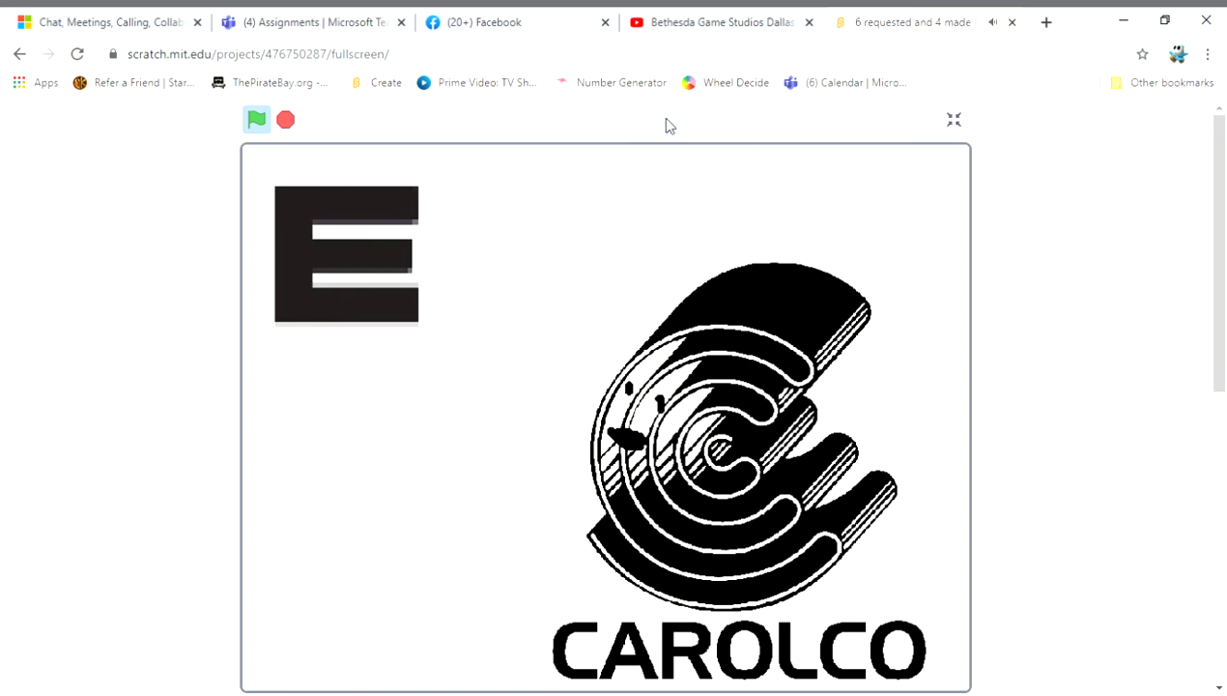